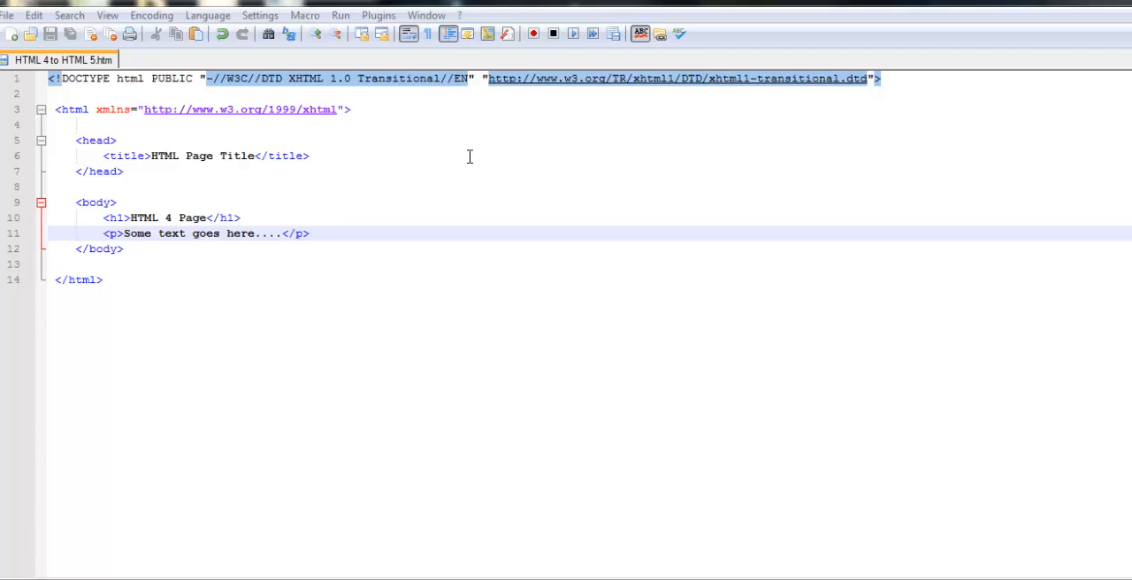
mouse_move(469, 156)
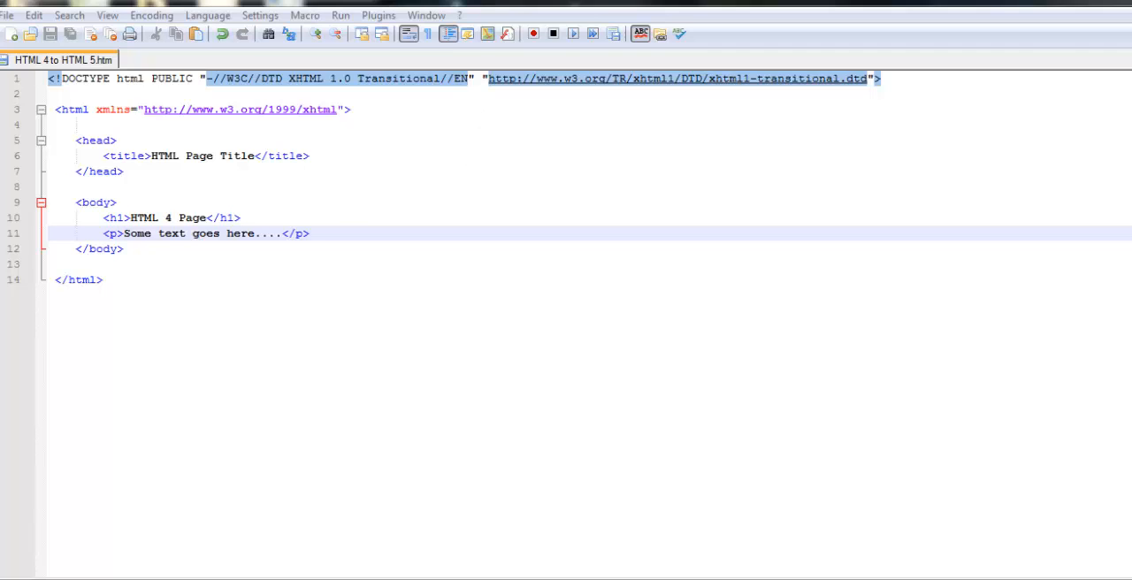
mouse_move(78, 113)
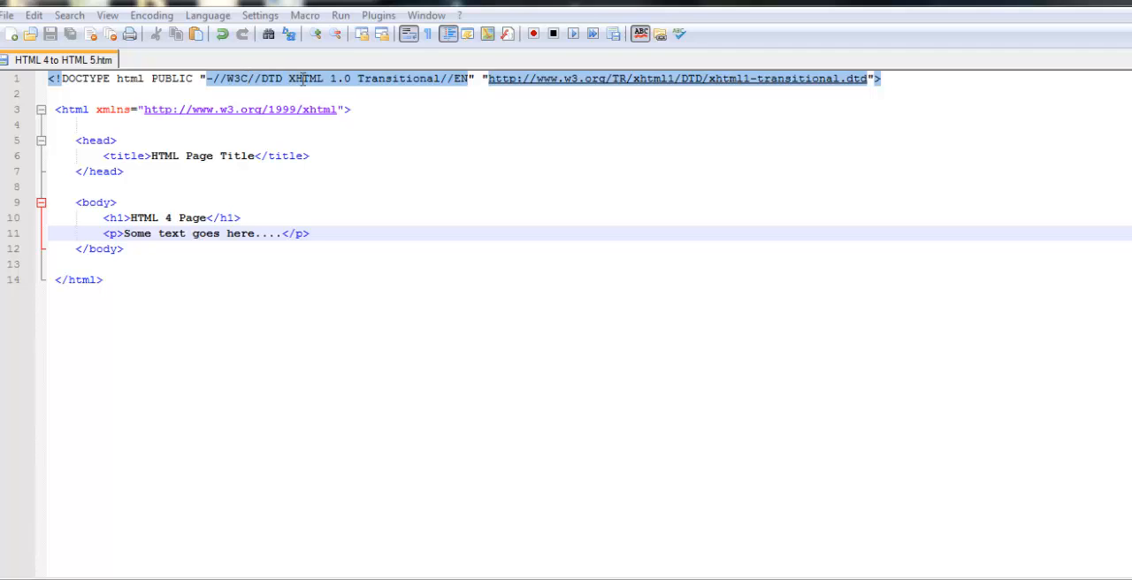
mouse_move(403, 77)
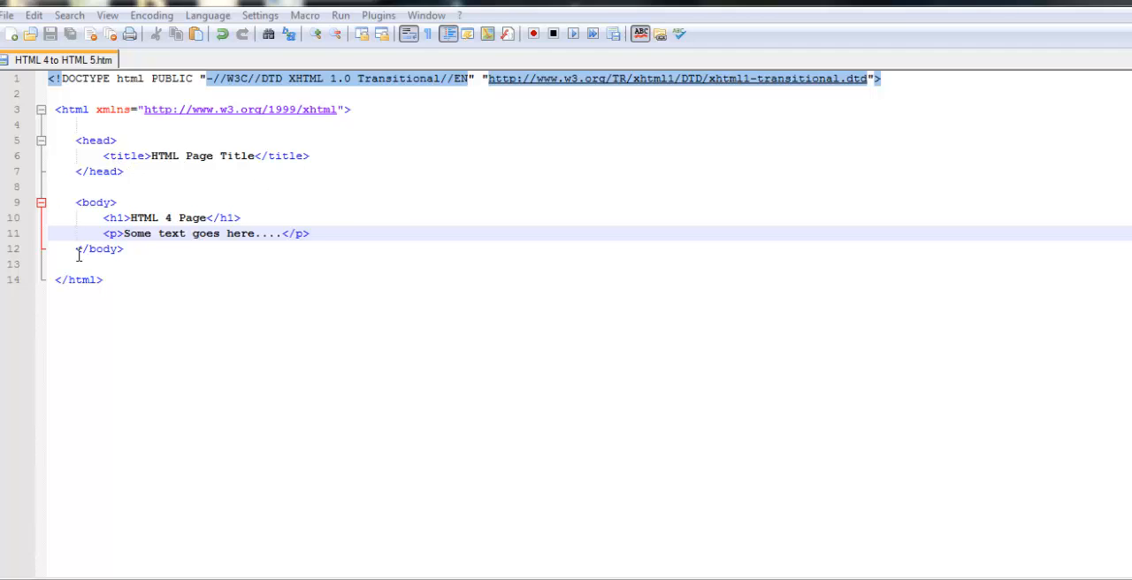
mouse_move(449, 477)
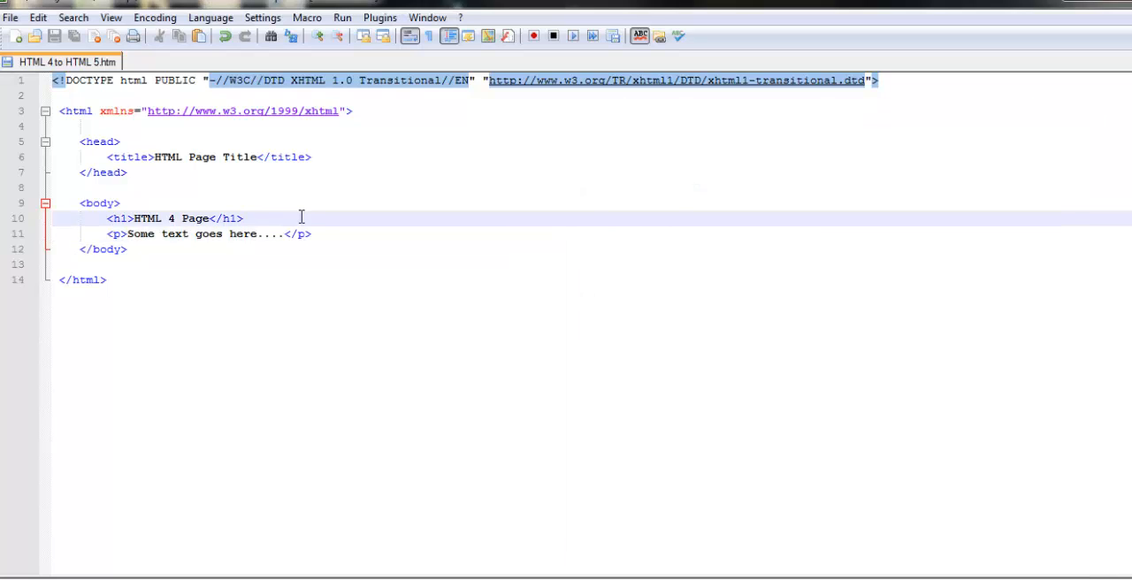
Add a div after the h1 holding Link1, Link2 and Link3 anchors with empty hrefs, pipe-separated.
type("<div>")
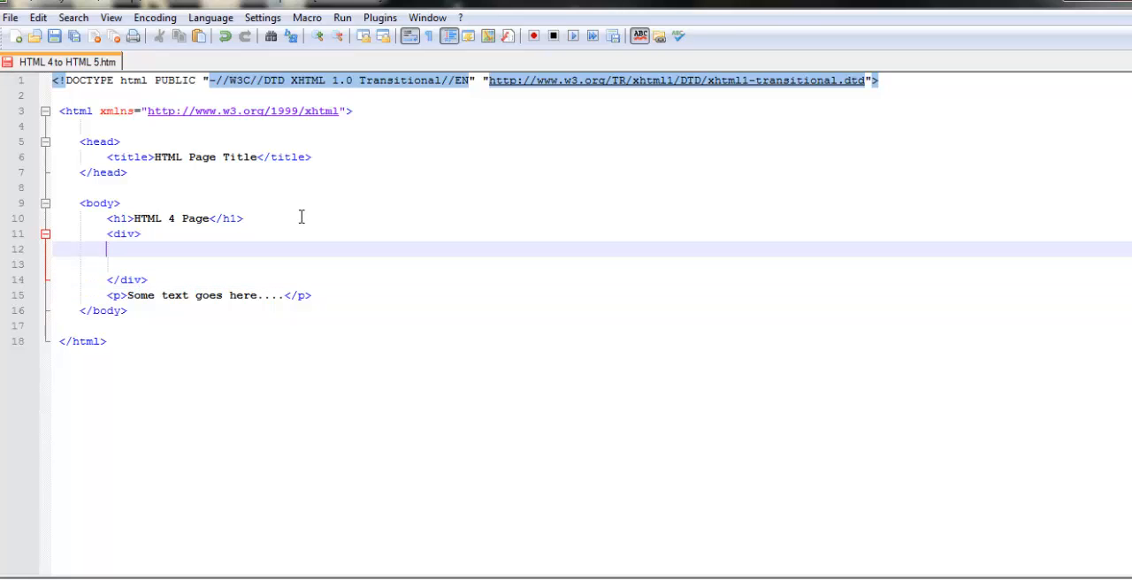
type("<a")
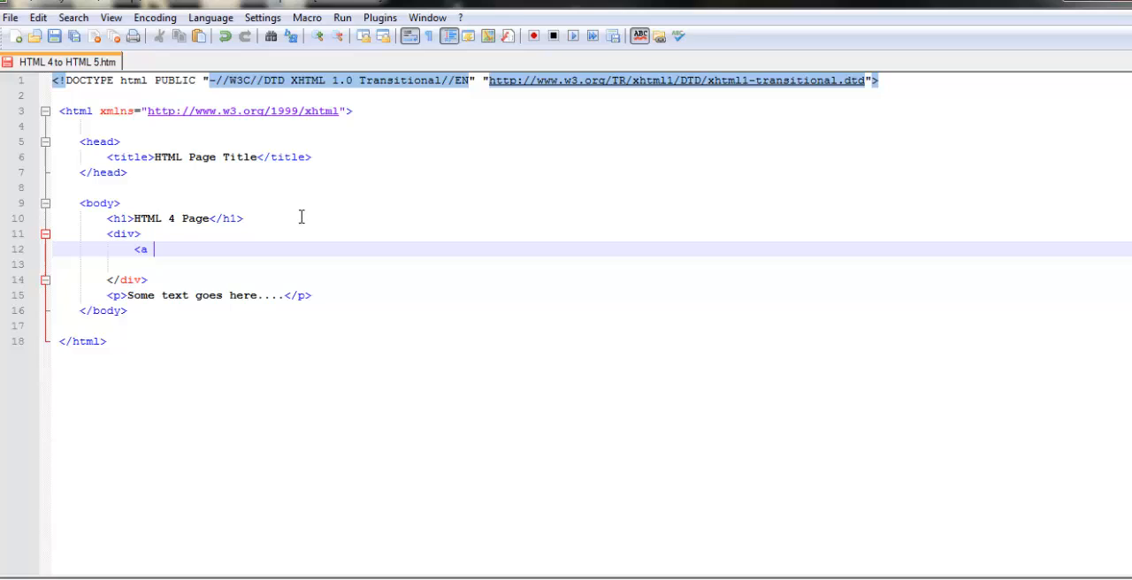
type("href=\"\"")
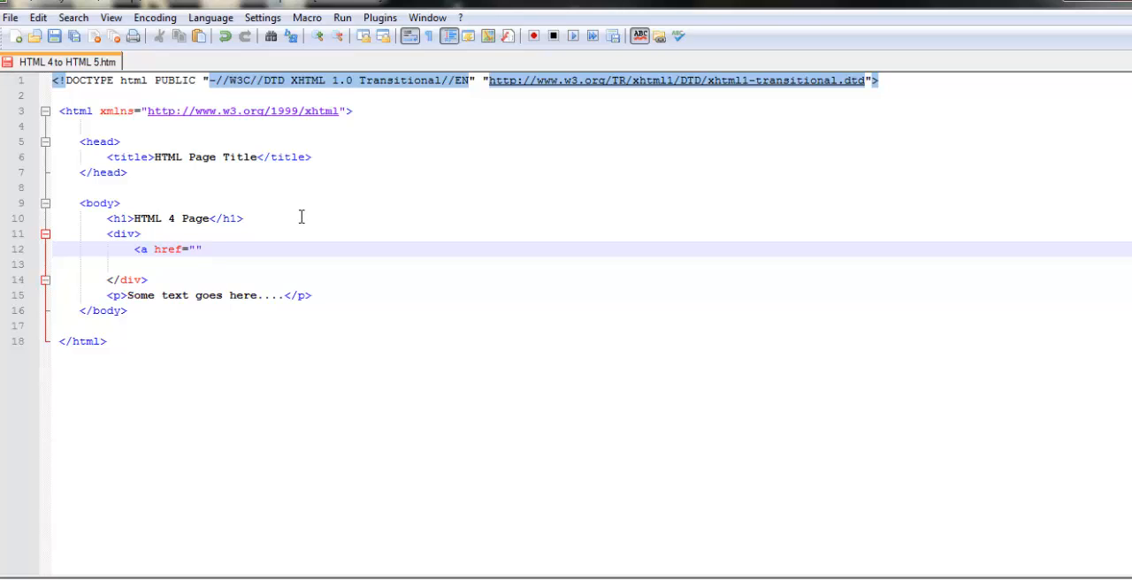
type("Link1")
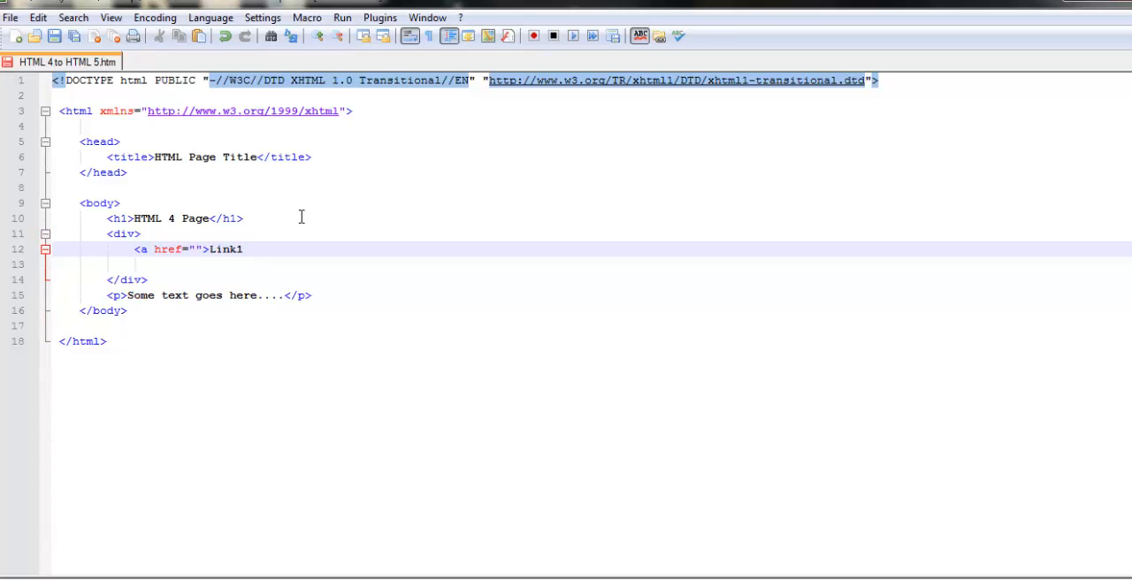
type("</a> |")
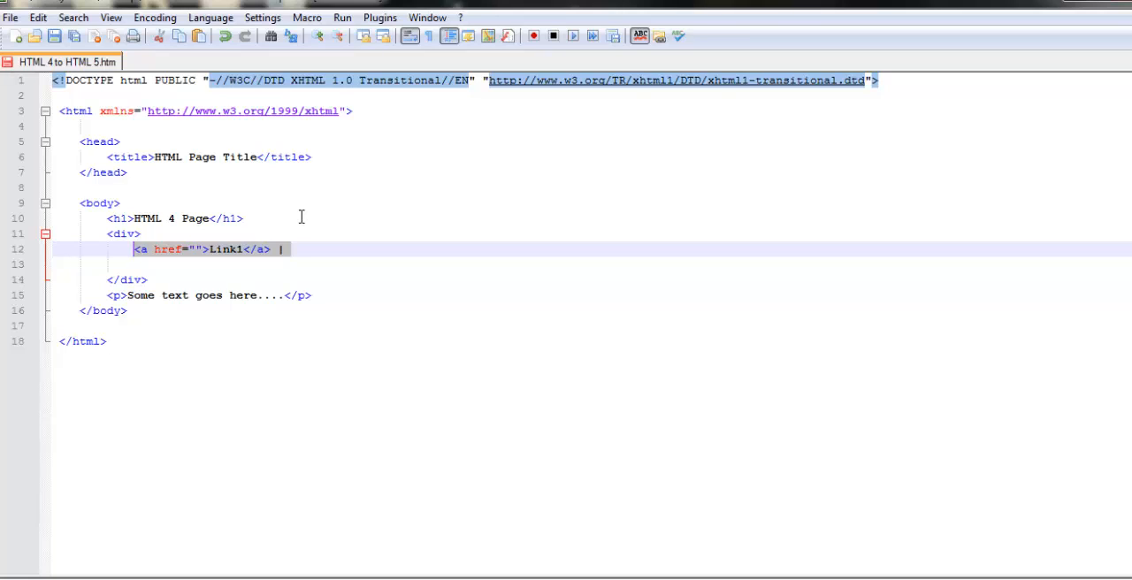
type("<a href=\"\">Link1</a> |")
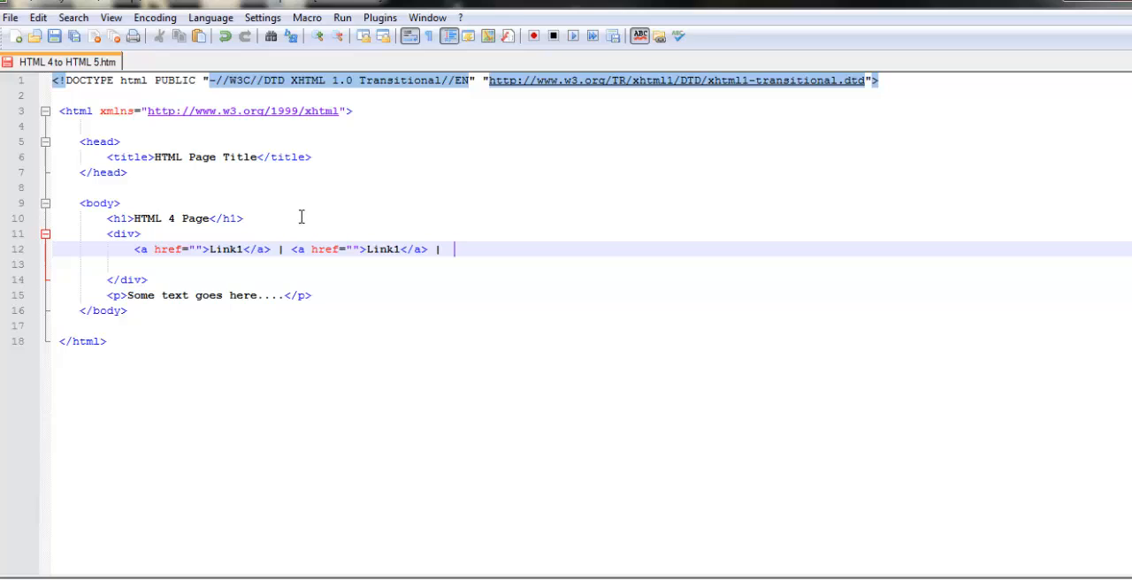
type("<a href=\"\">Link1</a> |")
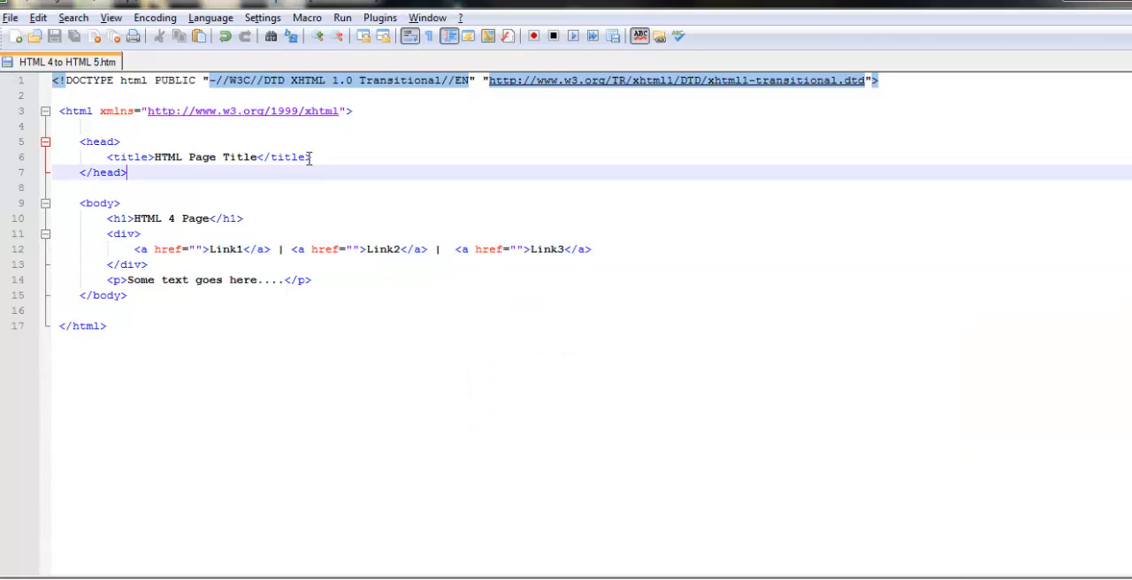
mouse_move(229, 117)
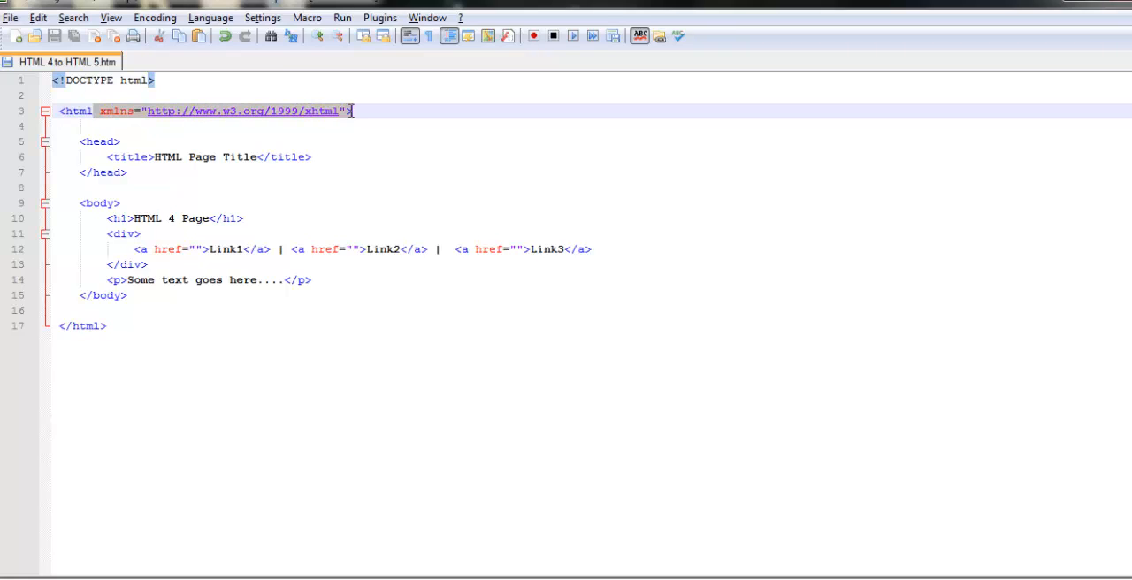
key("Delete")
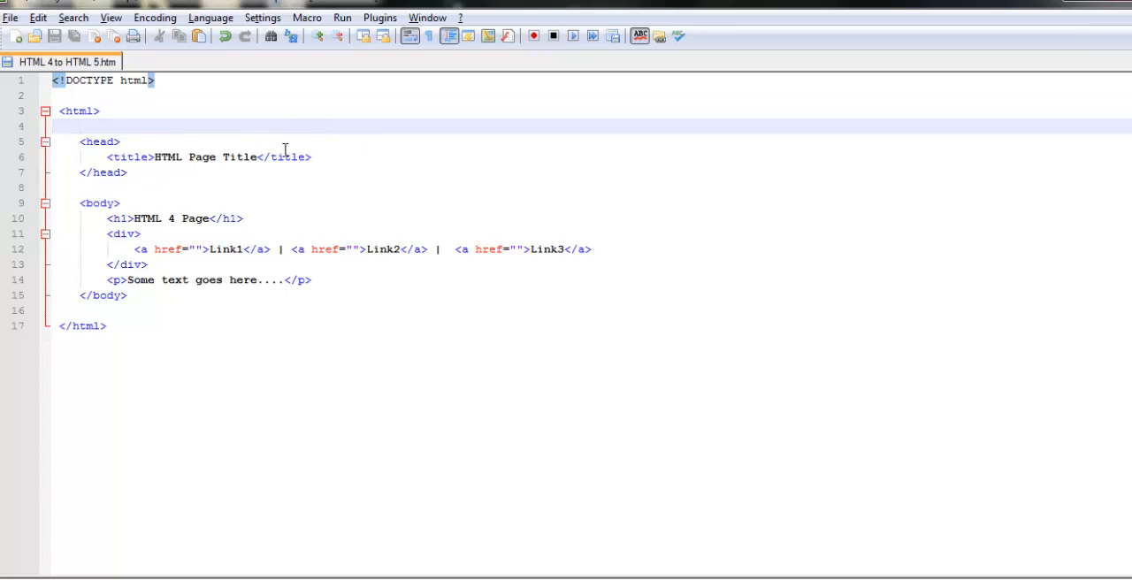
mouse_move(207, 232)
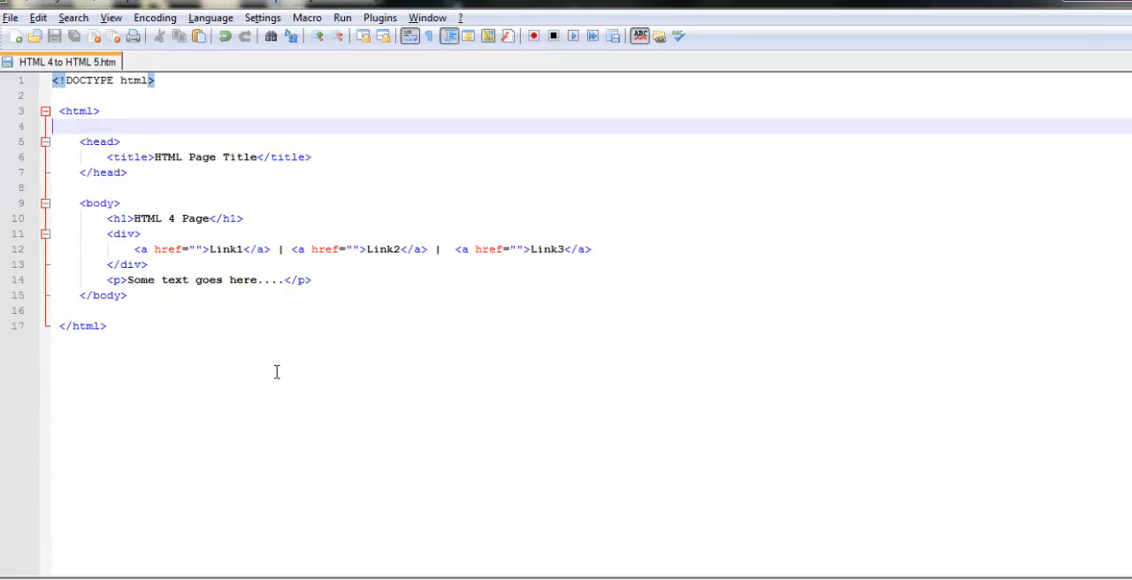
mouse_move(446, 175)
type("<h")
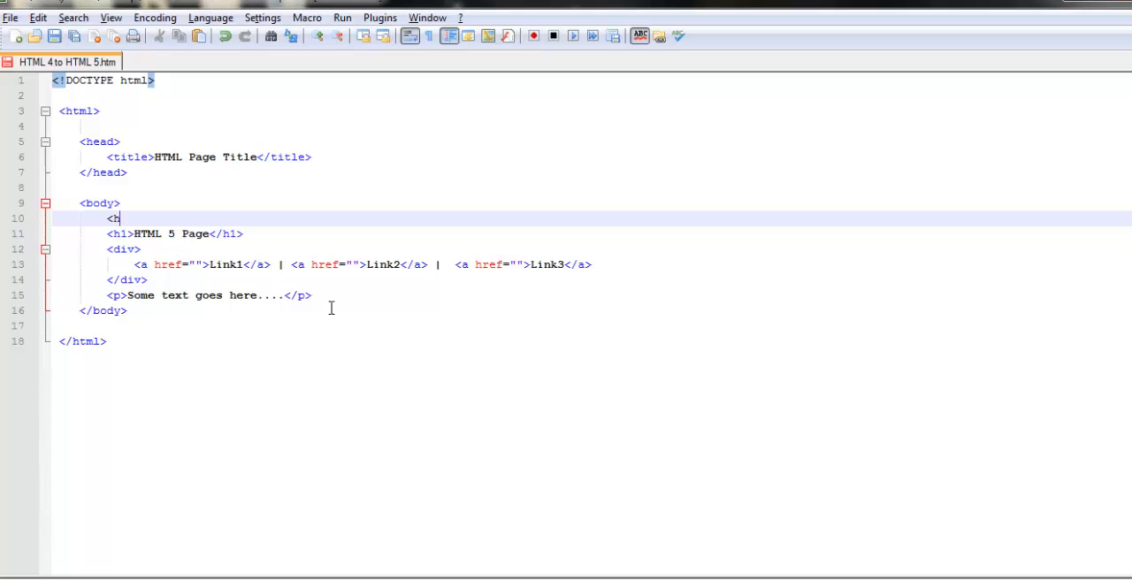
Complete the <header> tag above the h1, then dismiss the Chrome preview.
type("eader>")
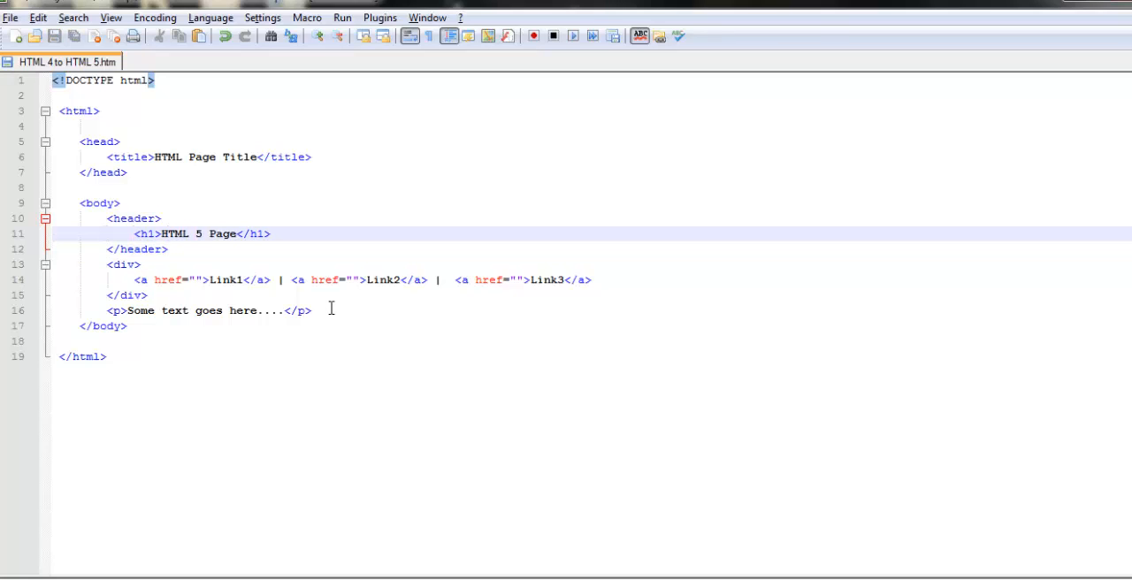
mouse_move(591, 495)
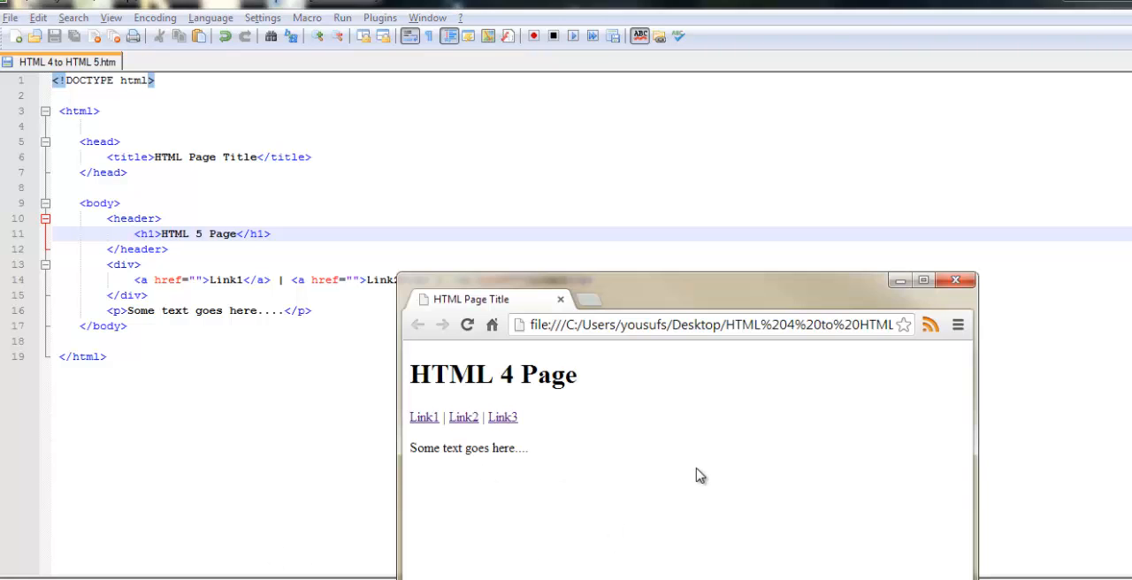
left_click(467, 325)
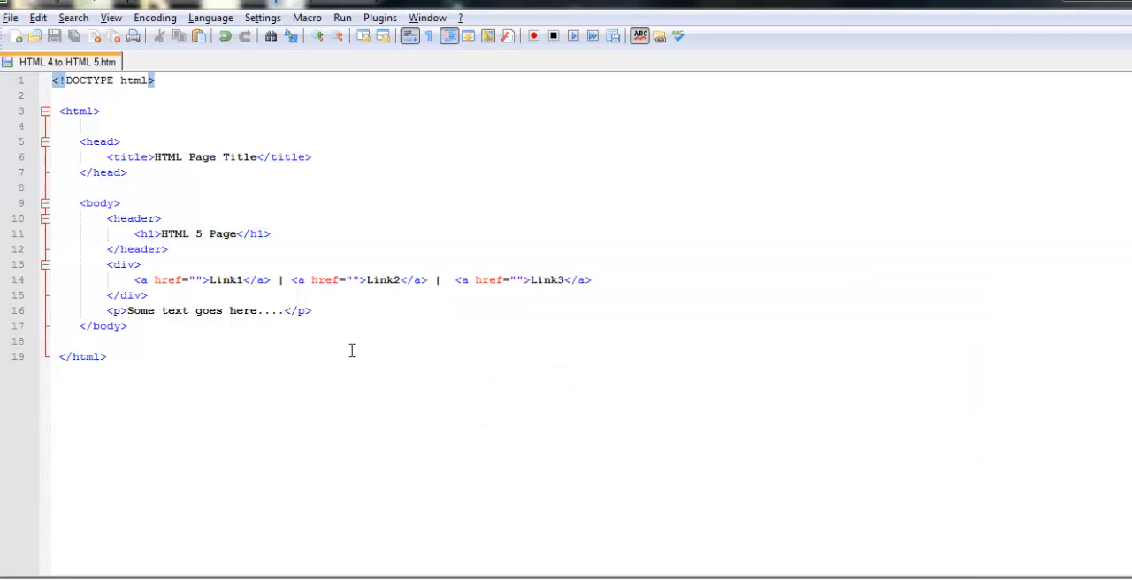
Add a footer element reading Copyright &copy; 2014 after the paragraph.
type("<fo")
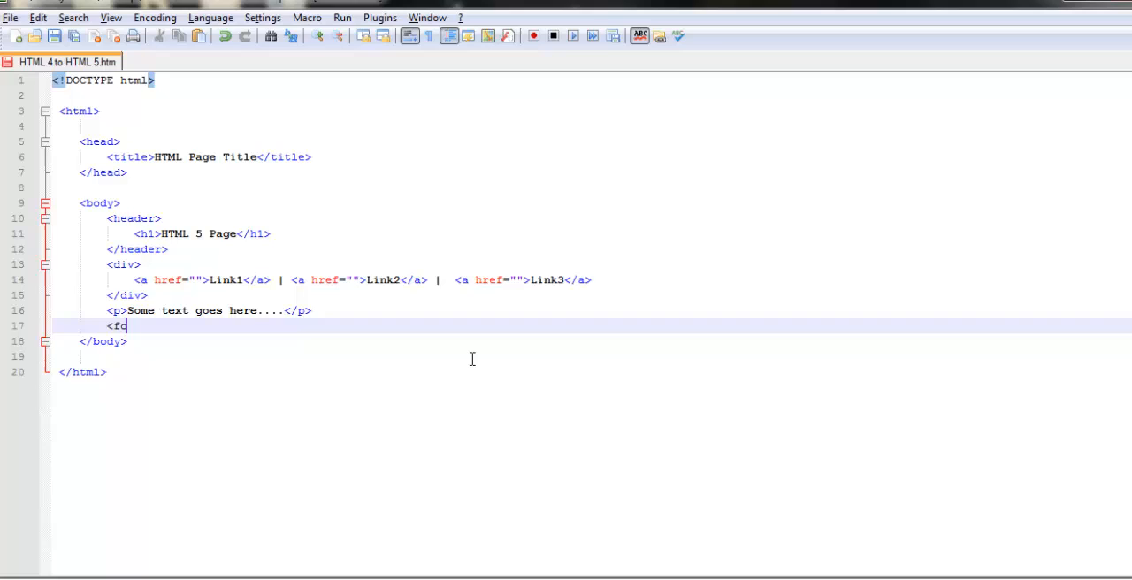
type("ooter>")
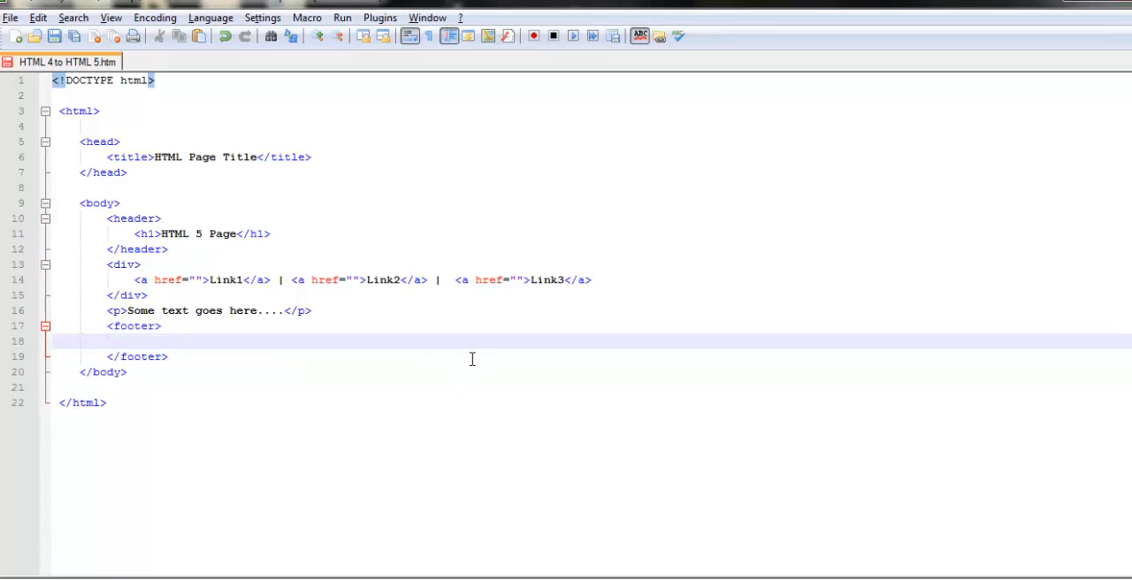
type("Copyright")
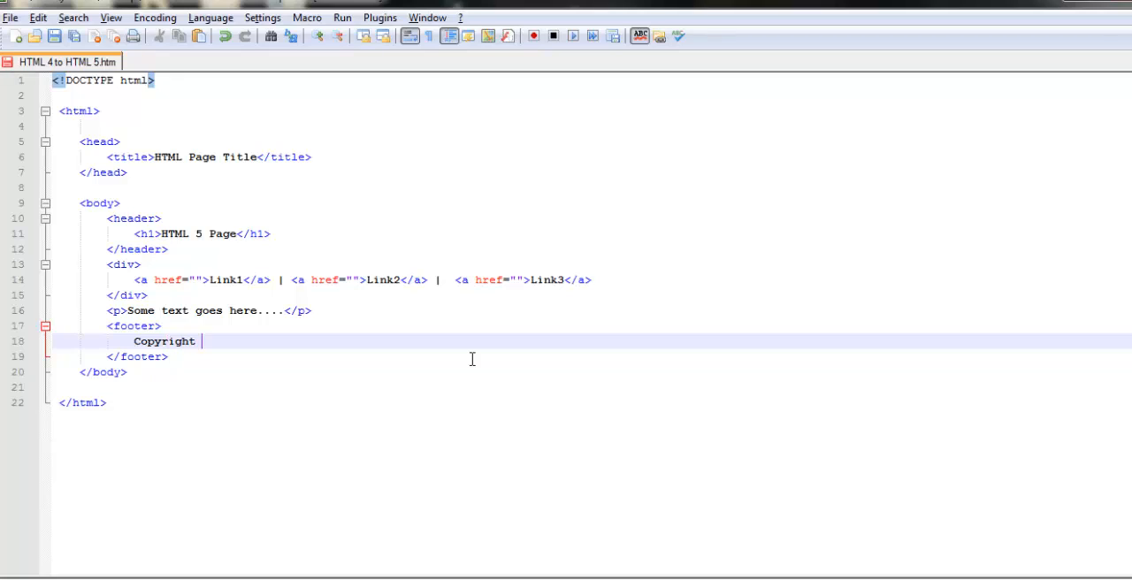
type("&copy;")
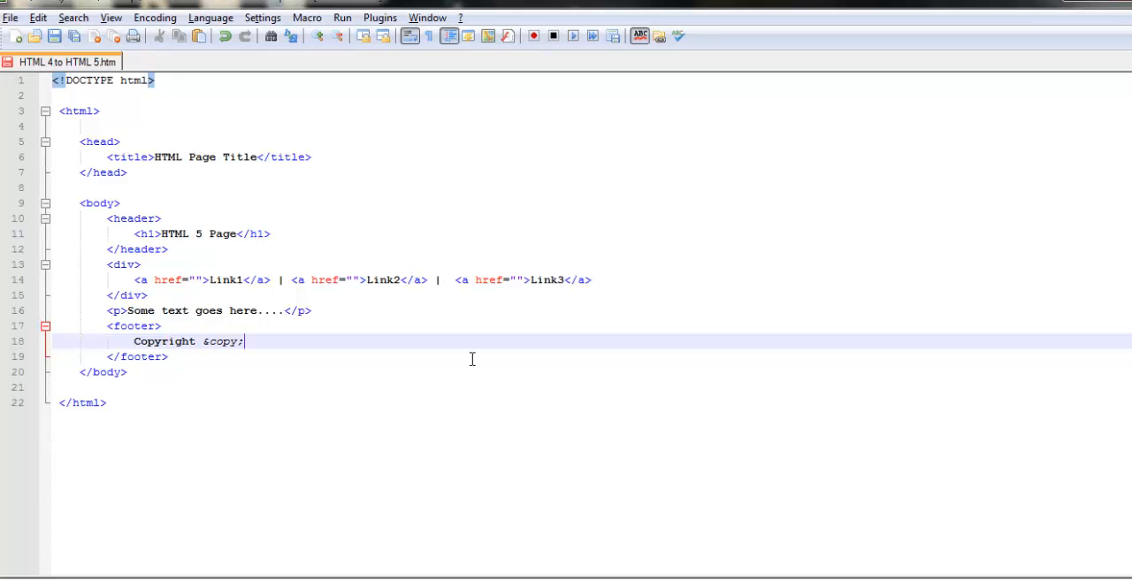
type("2014")
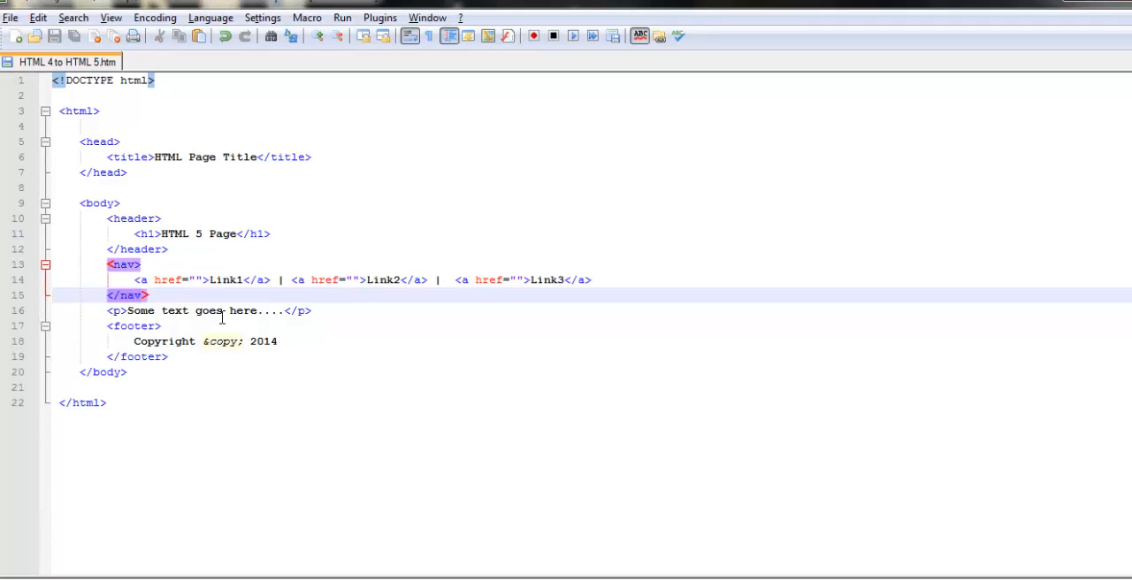
mouse_move(392, 300)
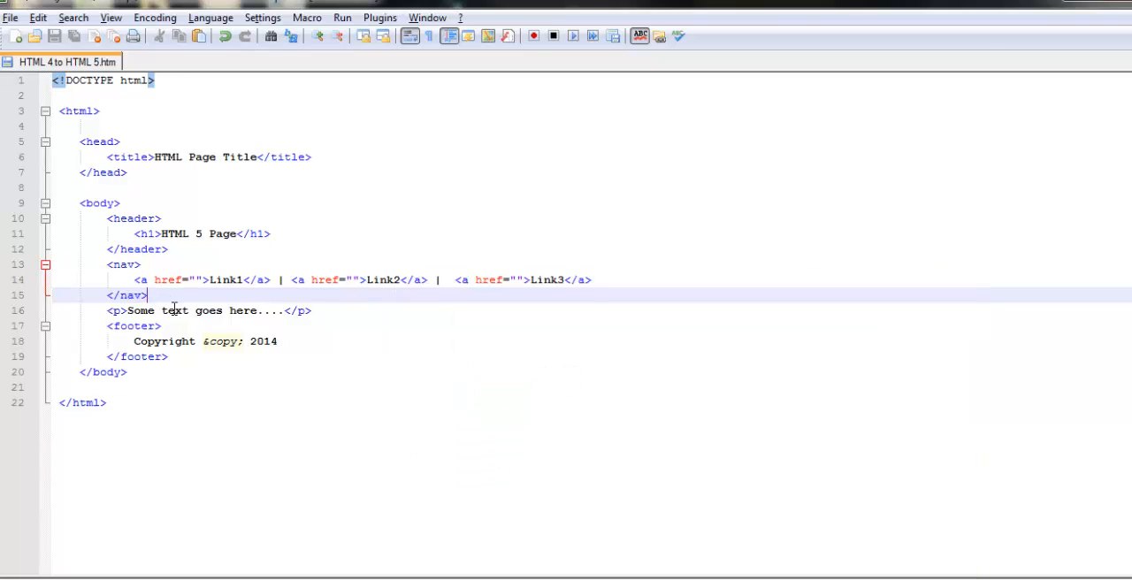
Enclose the Some text goes here.... paragraph in <section> and </section> tags.
type("<se")
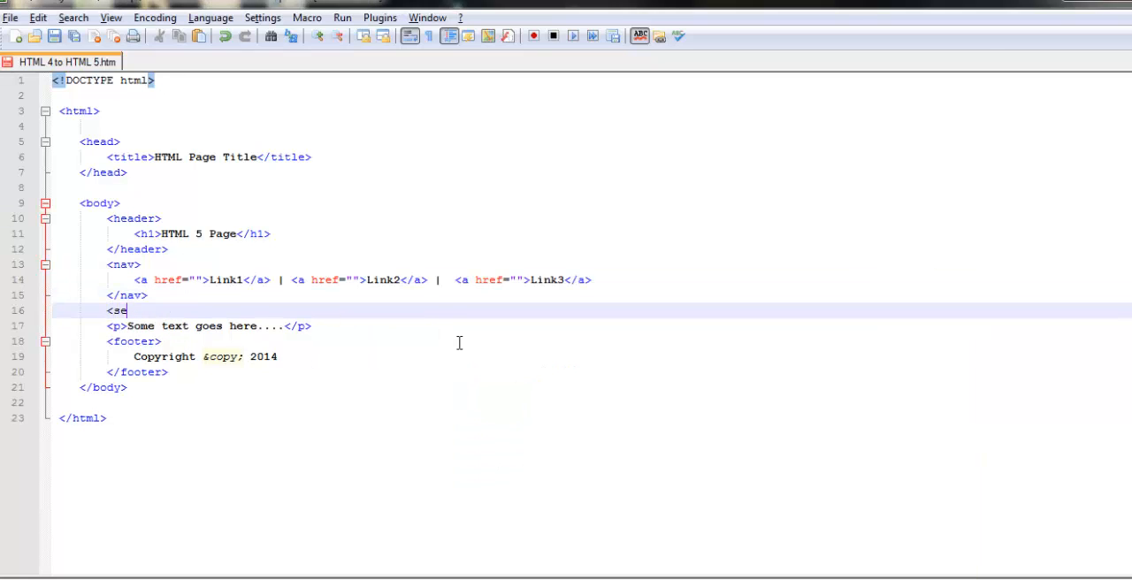
type("ction>")
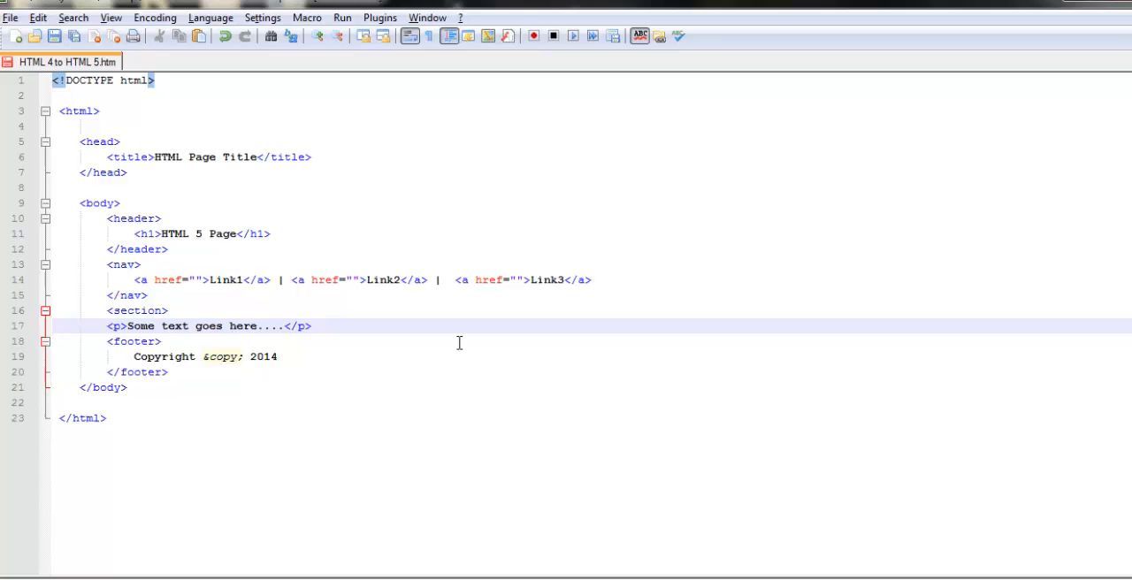
type("</section>")
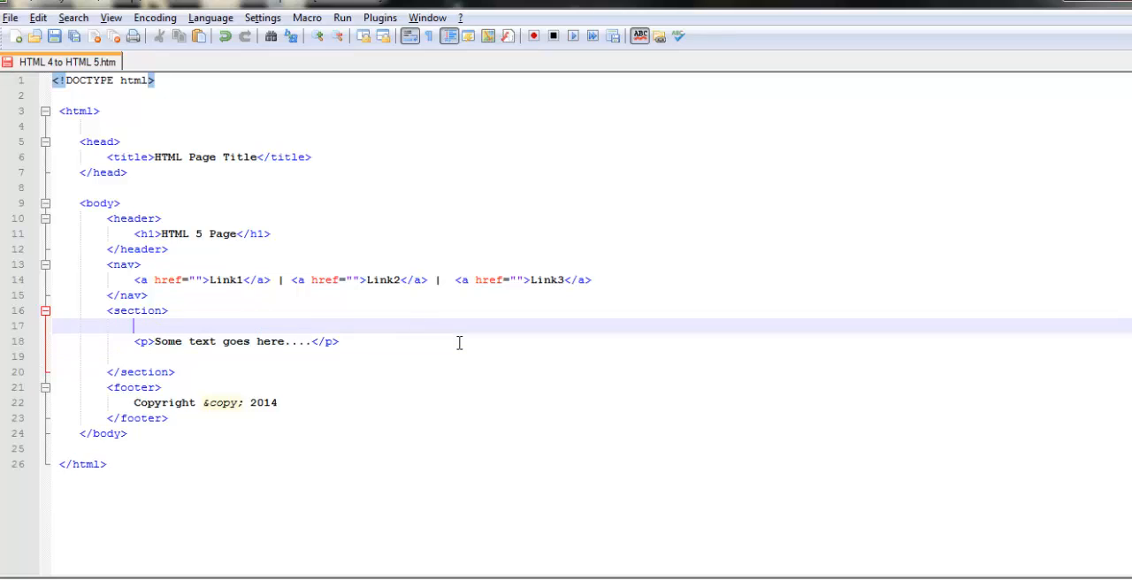
Wrap the paragraph in an article element so the block can be repeated three times.
type("Marticle")
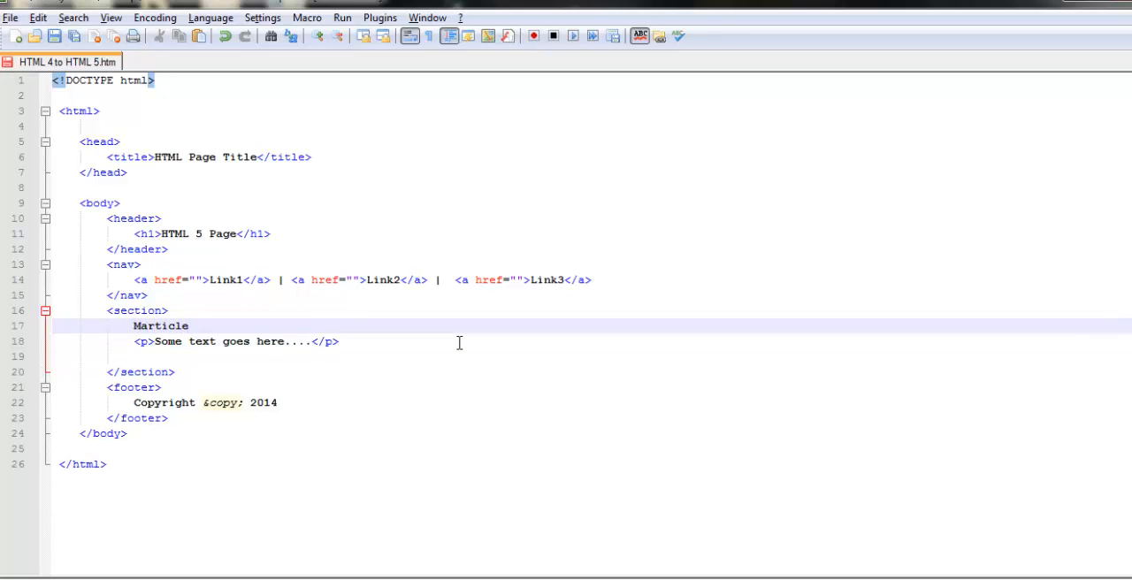
type("<a")
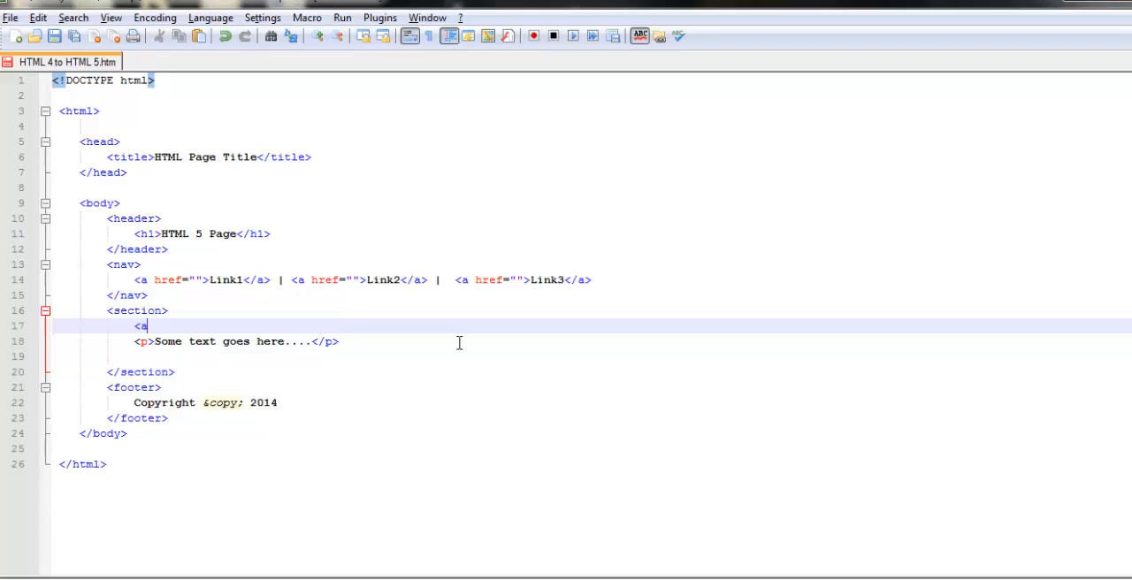
type("rticle>")
left_click(592, 358)
type("<")
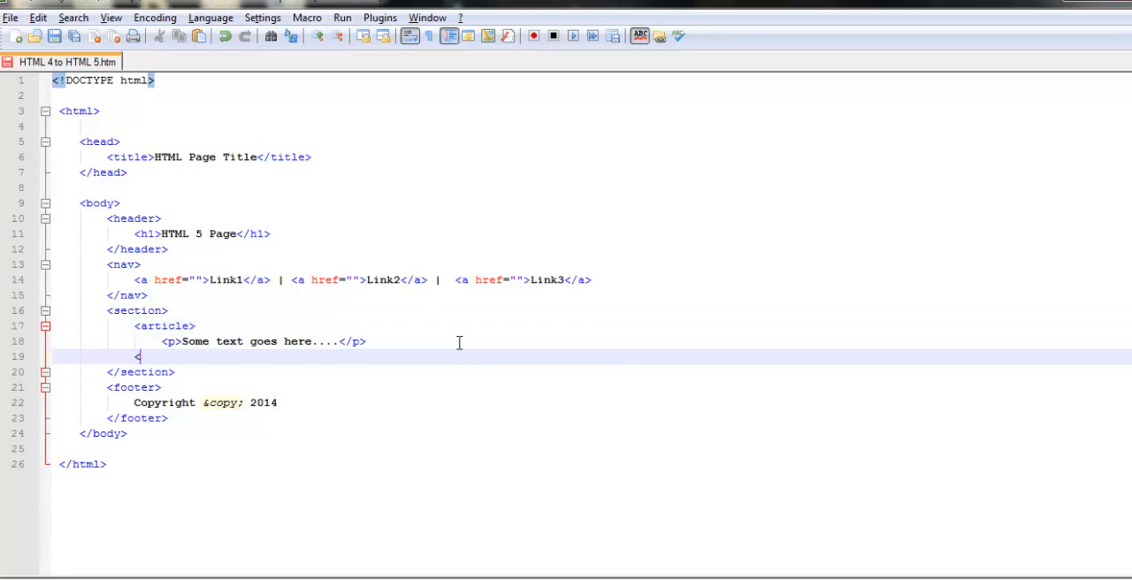
type("/article>")
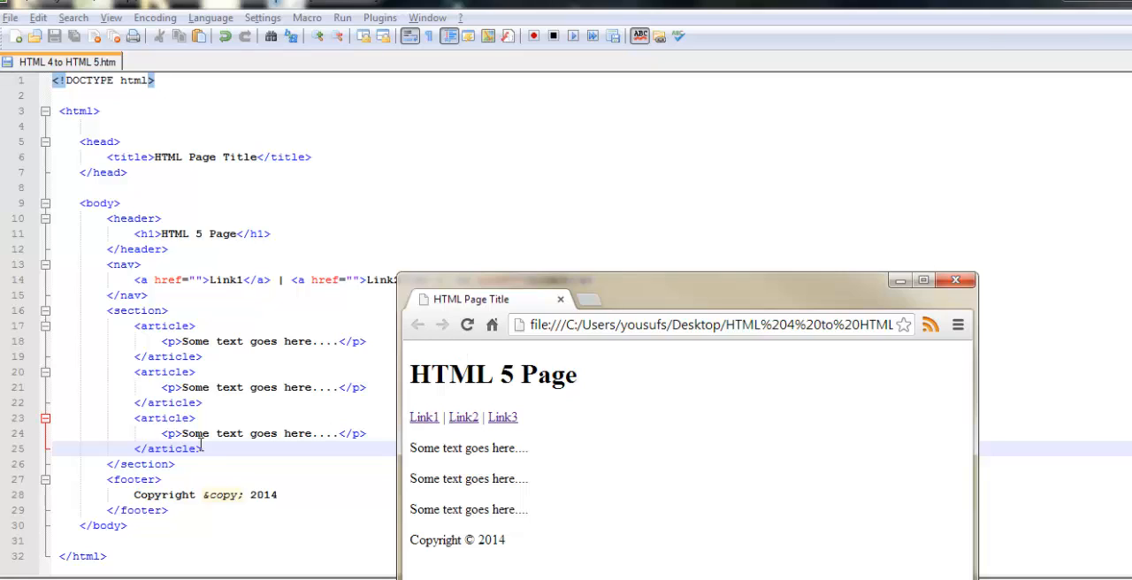
Add an aside below </section> containing the paragraph Some aside text.
type("<aside>")
type("</a")
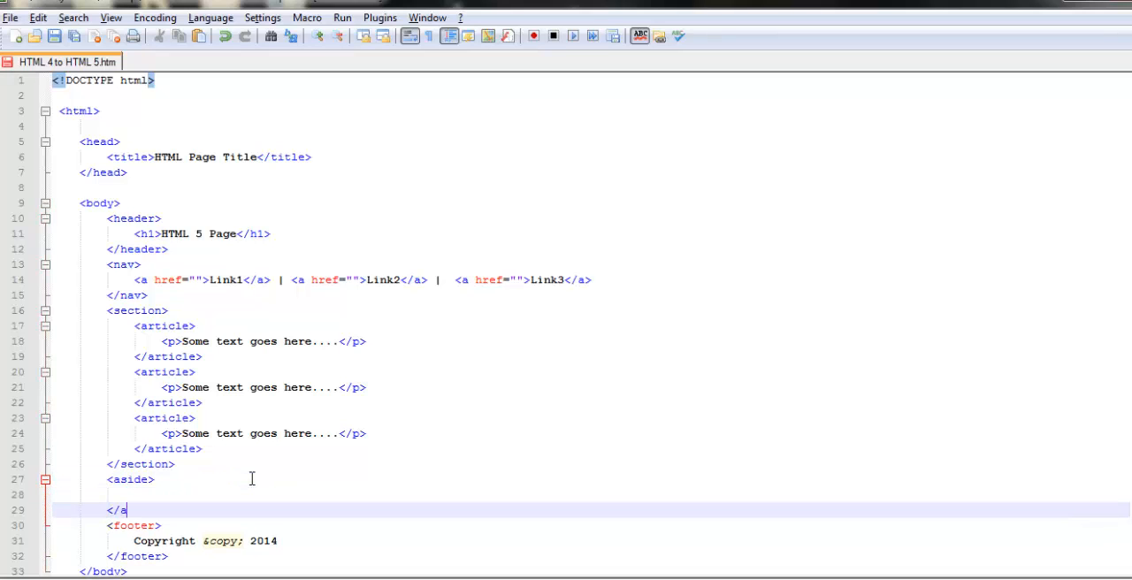
type("side>")
left_click(590, 496)
type("<")
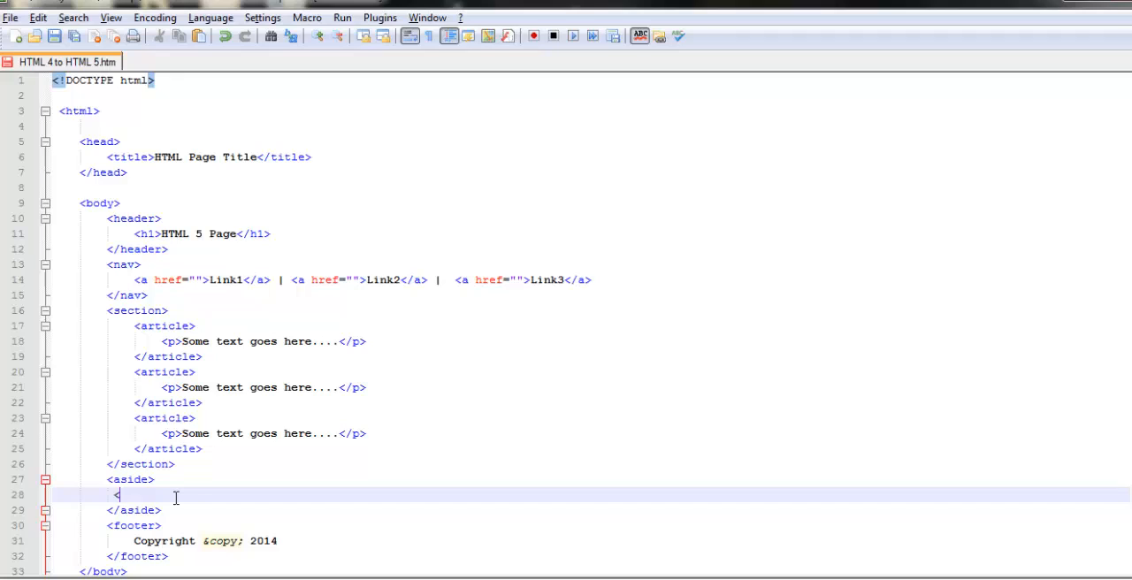
type("p>")
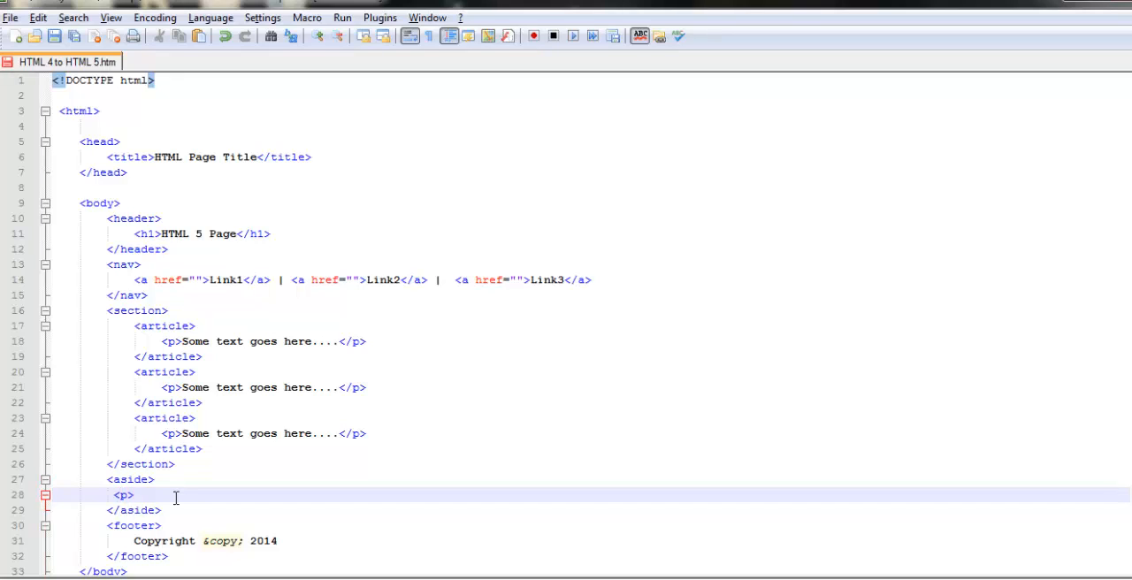
type("Some aside tex")
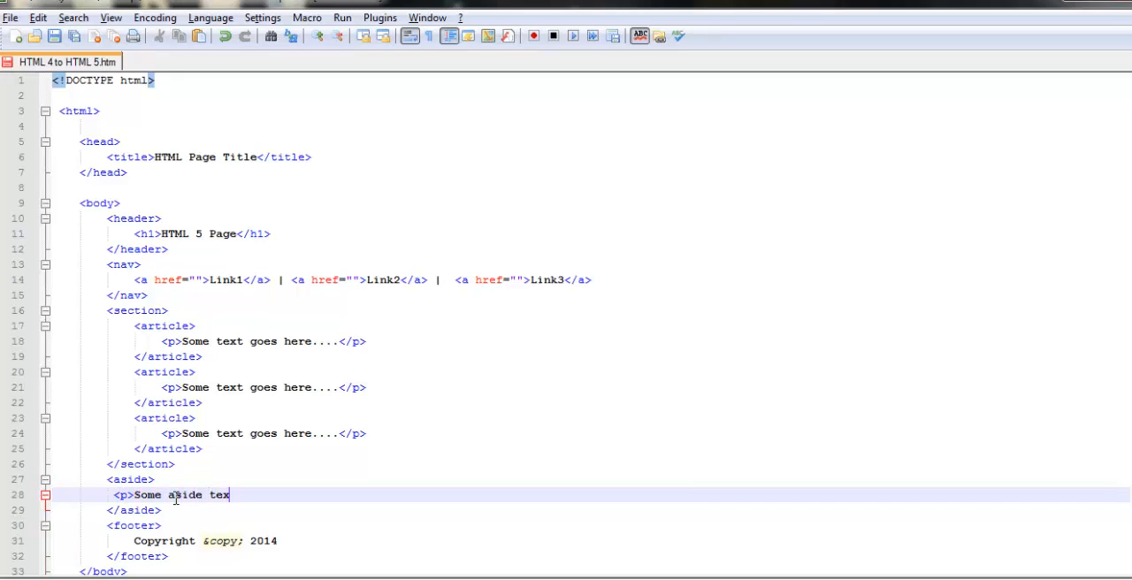
type("t</p>")
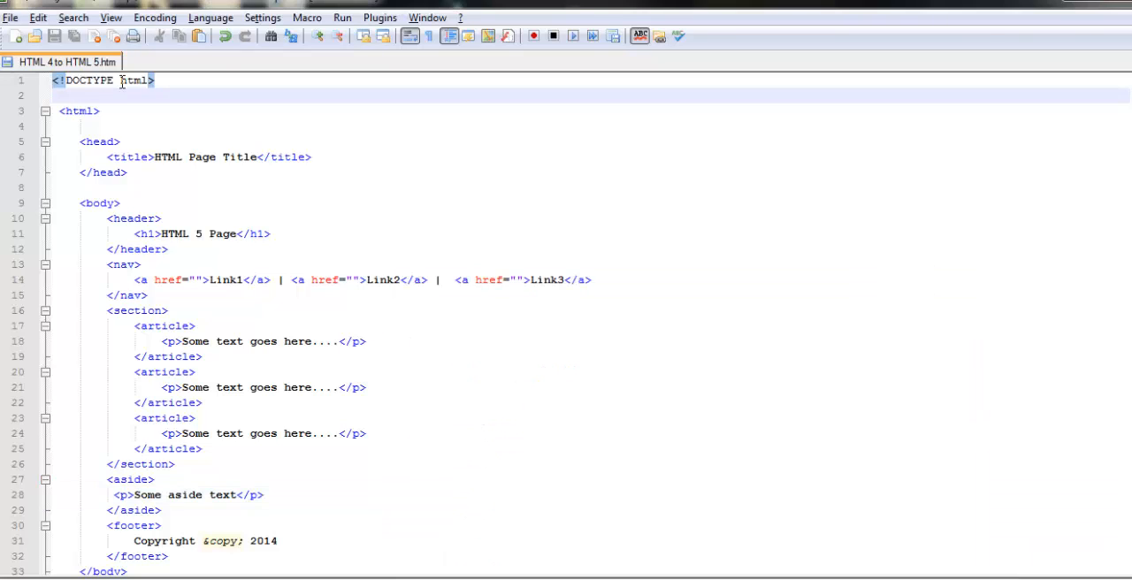
left_click(99, 110)
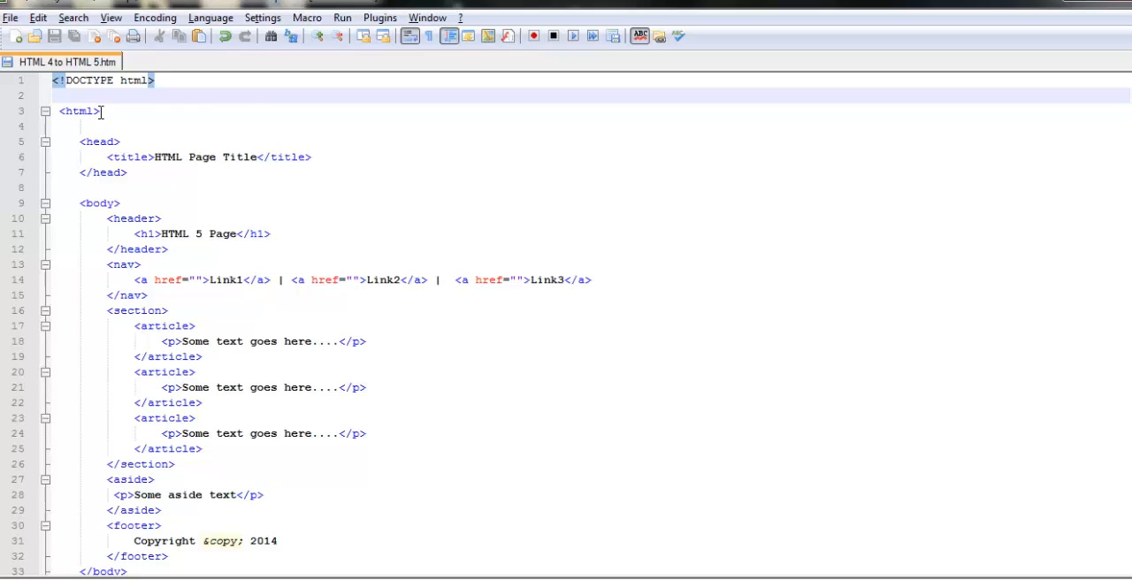
scroll("down", 3)
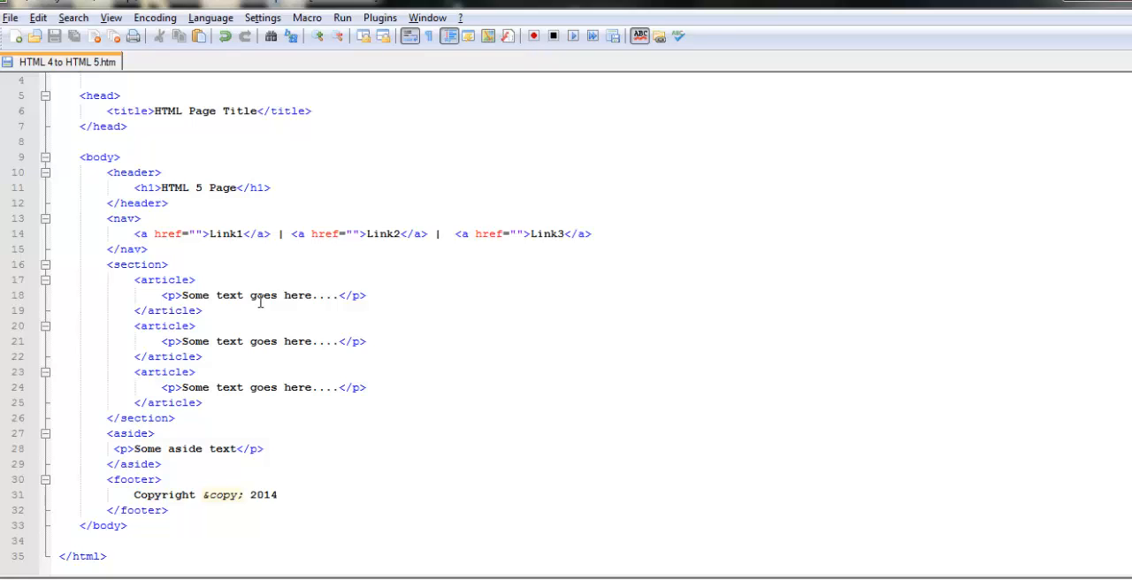
mouse_move(599, 117)
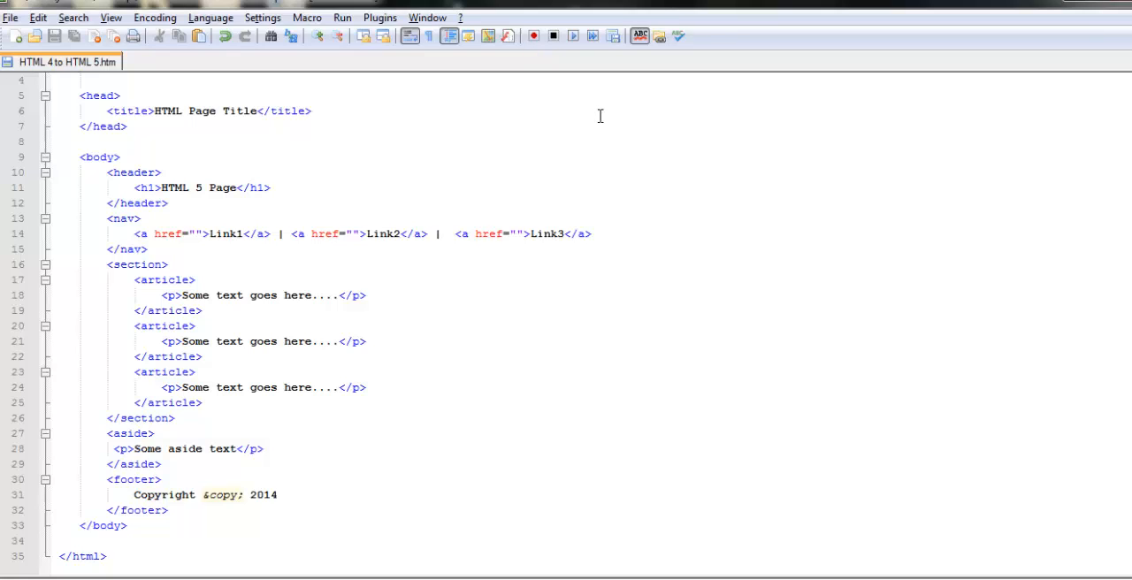